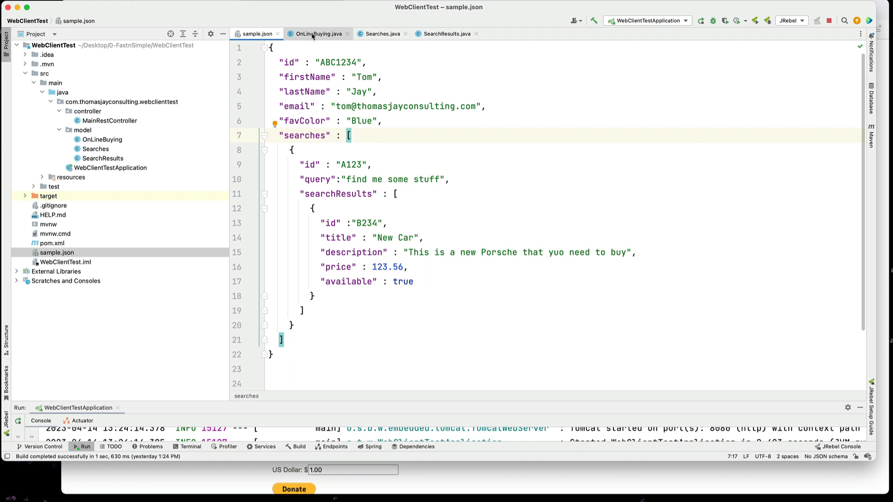
- Review the OnLineBuying, Searches and SearchResults classes one after another in the editor
click(318, 33)
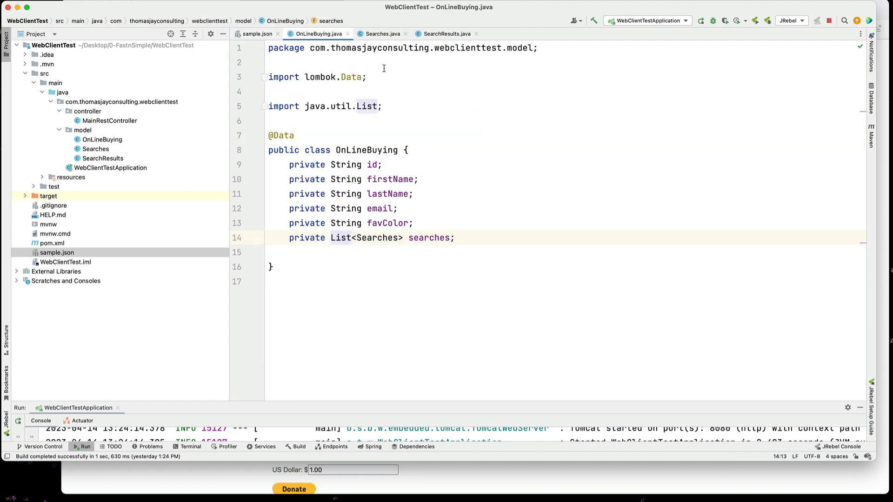
click(379, 34)
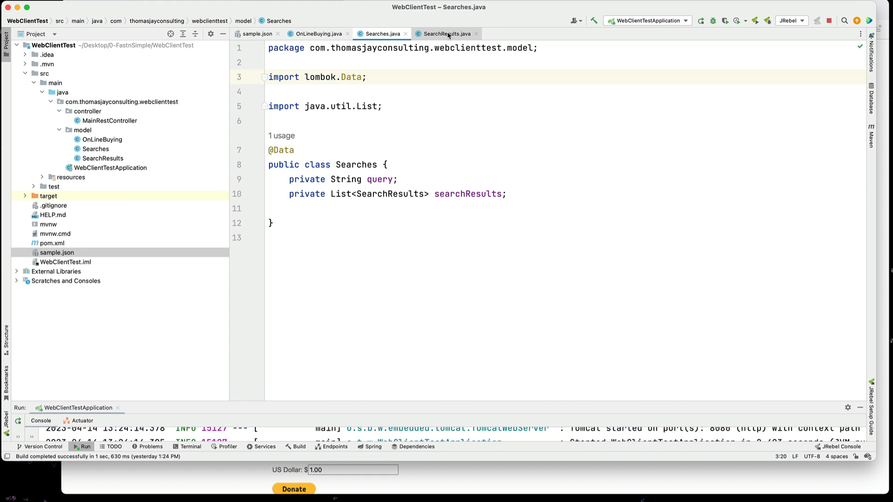
click(446, 34)
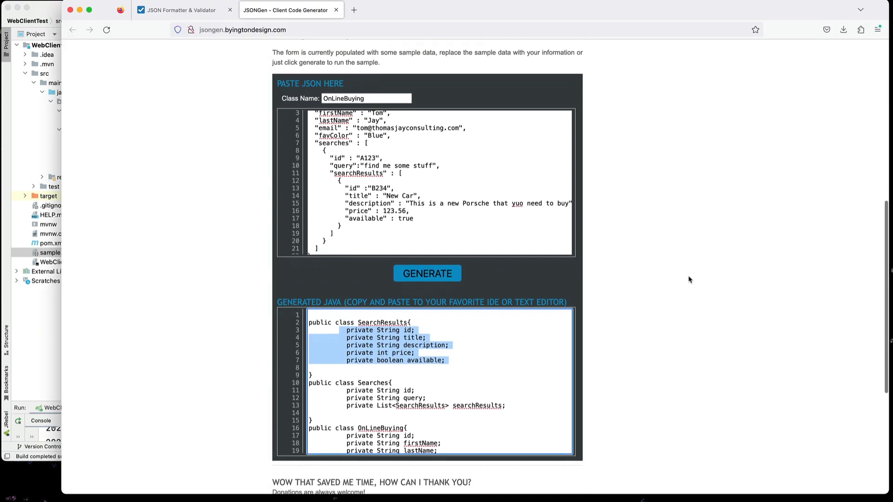
scroll(down, 3)
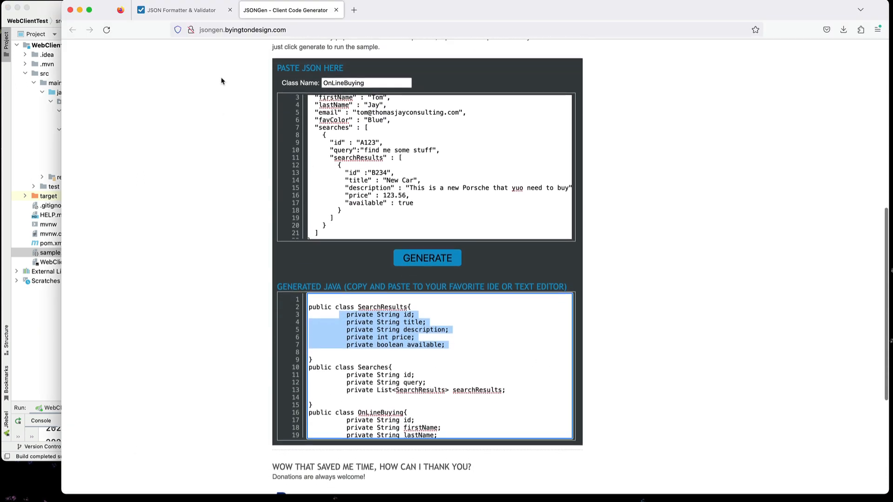
mouse_move(610, 145)
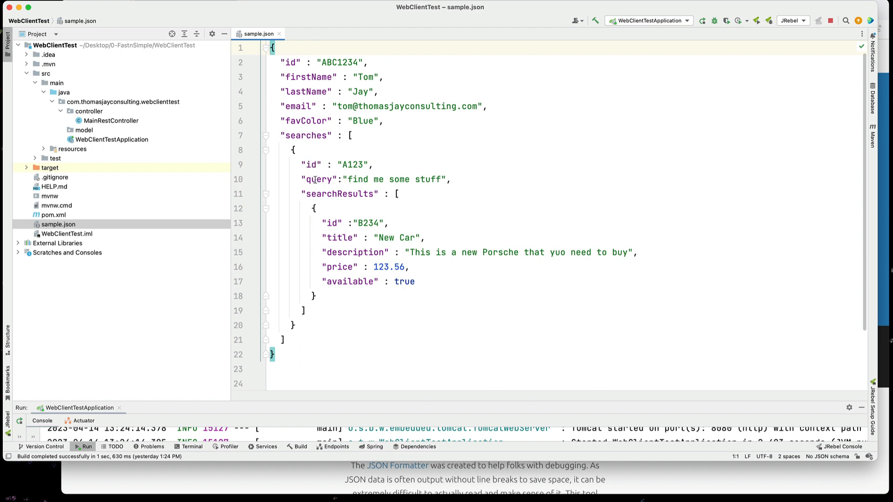
mouse_move(323, 194)
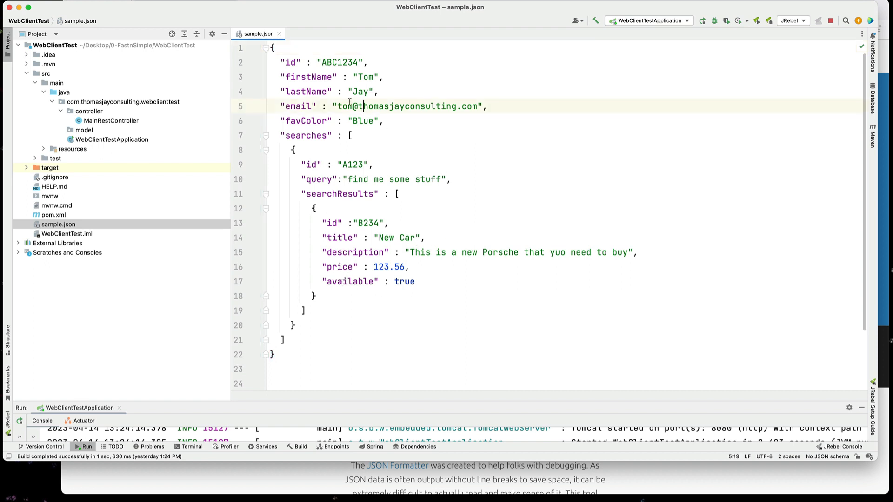
- Select all of sample.json so its content can be copied
key(cmd+a)
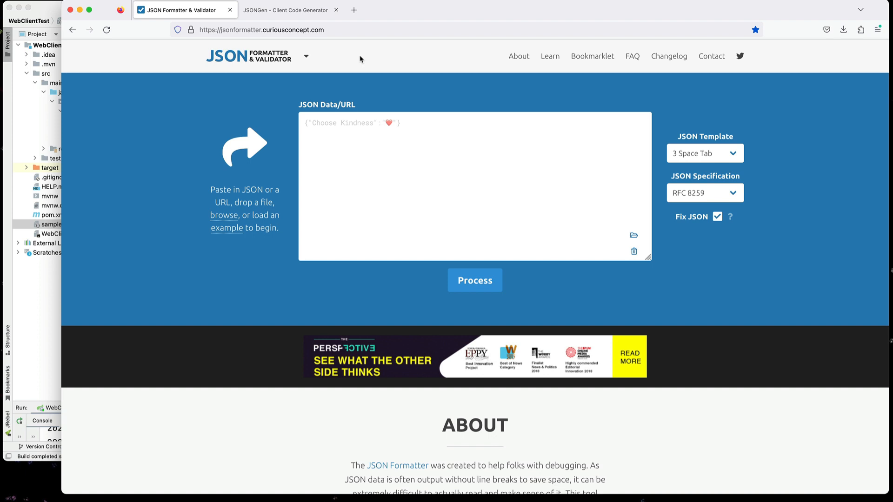
mouse_move(424, 141)
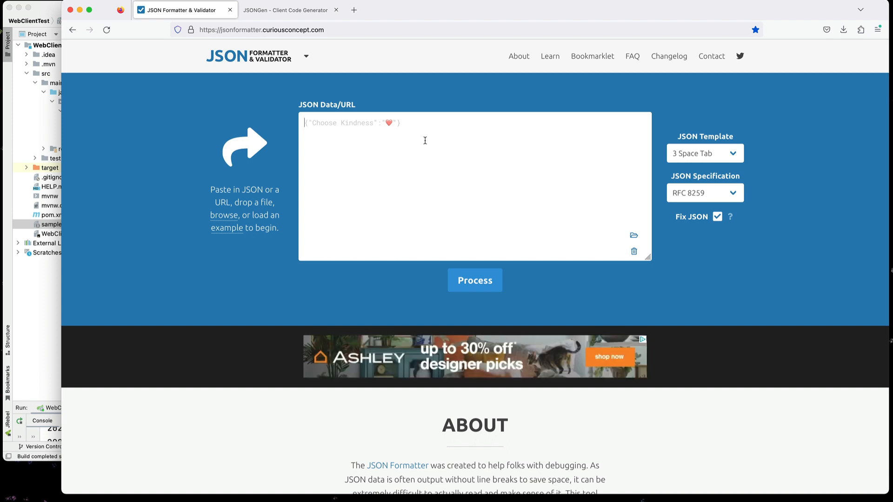
- Validate and format the pasted sample JSON with Process under RFC 8259
text({"query":"find me some stuff","searchResults":[{"id":"B234","title":"New Car","description":"This is a new Porsche that yuo need to buy","price":123.56,"available":true}]})
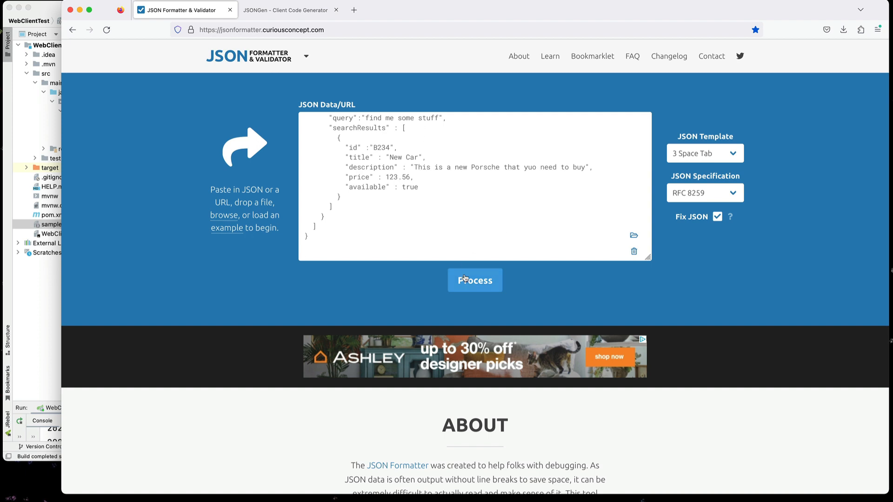
click(475, 280)
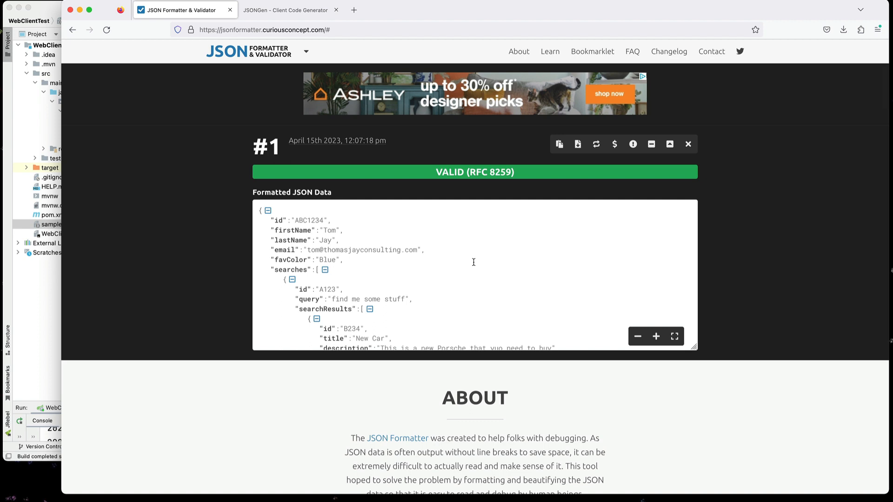
mouse_move(290, 22)
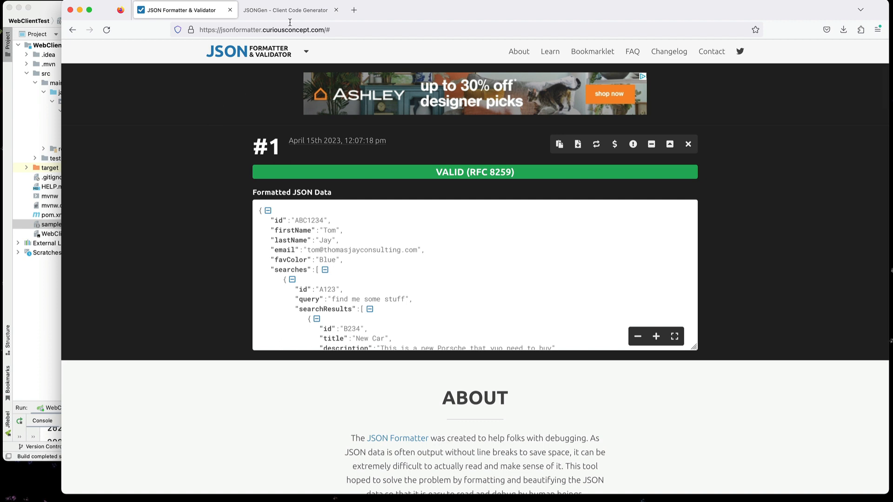
- Fill JSONGen with the sample JSON and the class name OnLineBuying
click(285, 9)
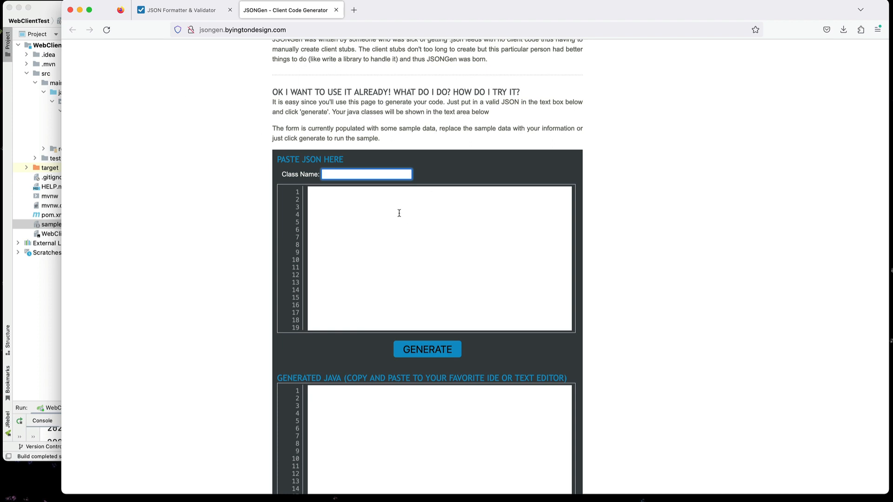
mouse_move(352, 187)
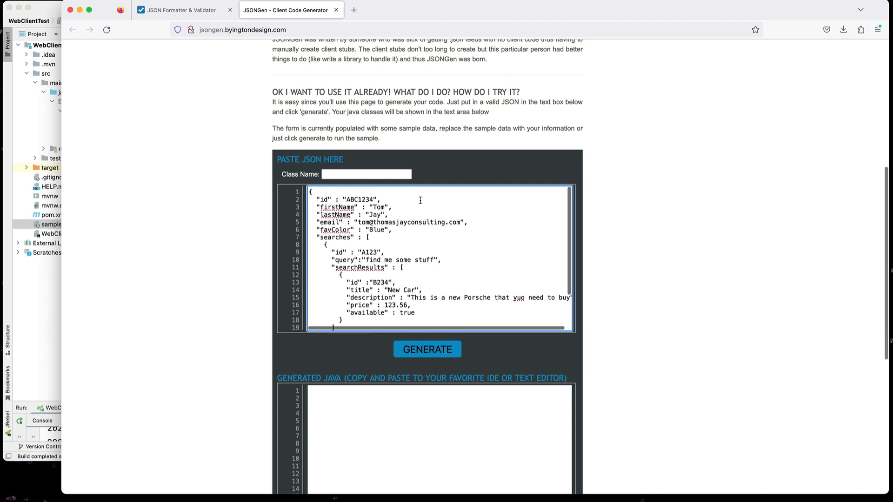
scroll(down, 3)
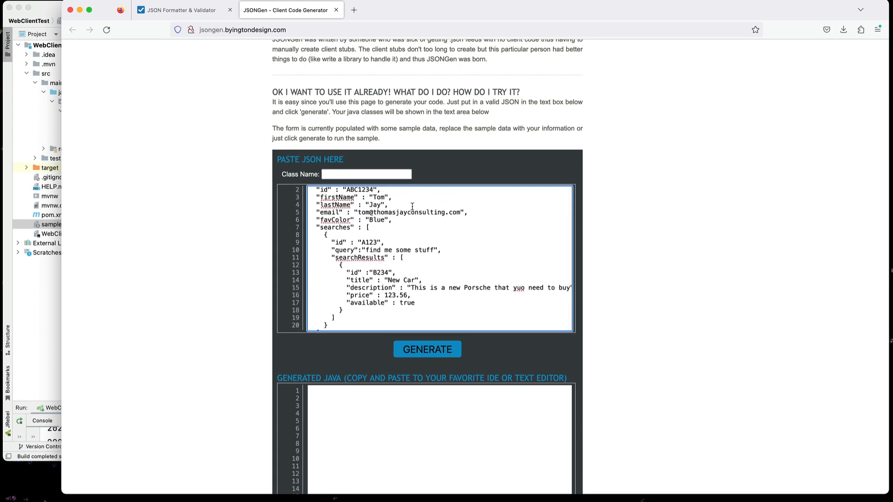
click(367, 174)
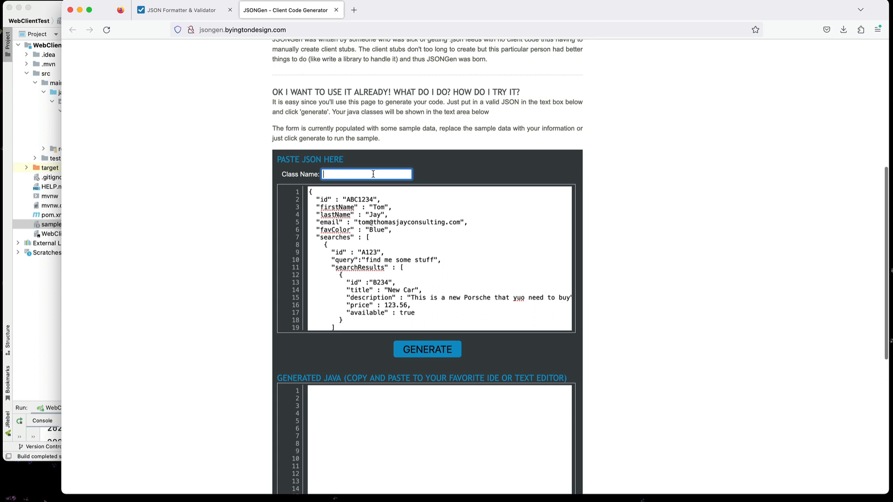
text(On)
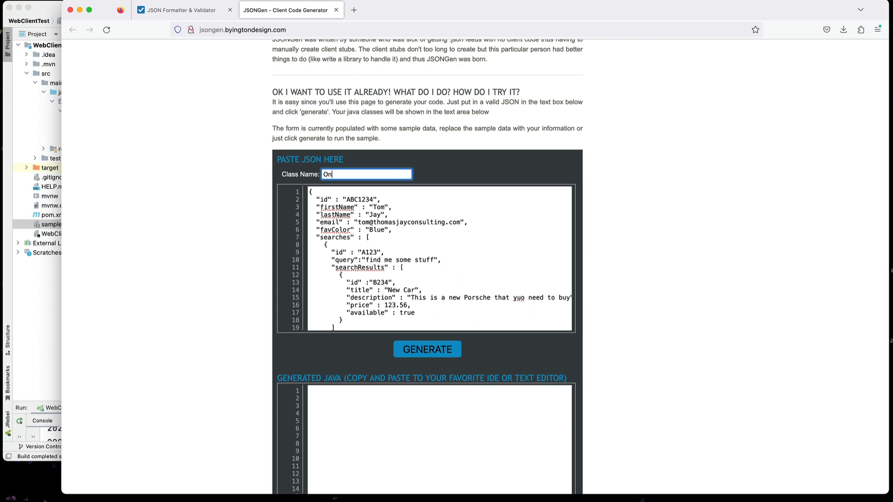
text(Line)
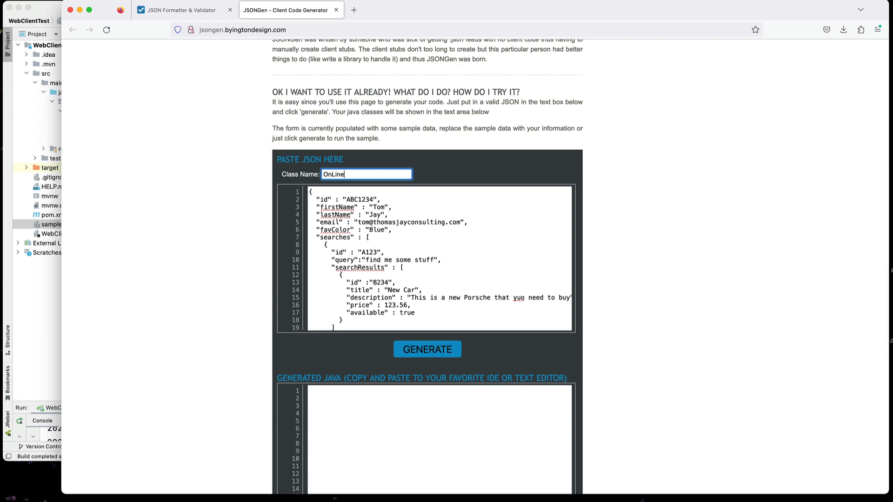
text(B)
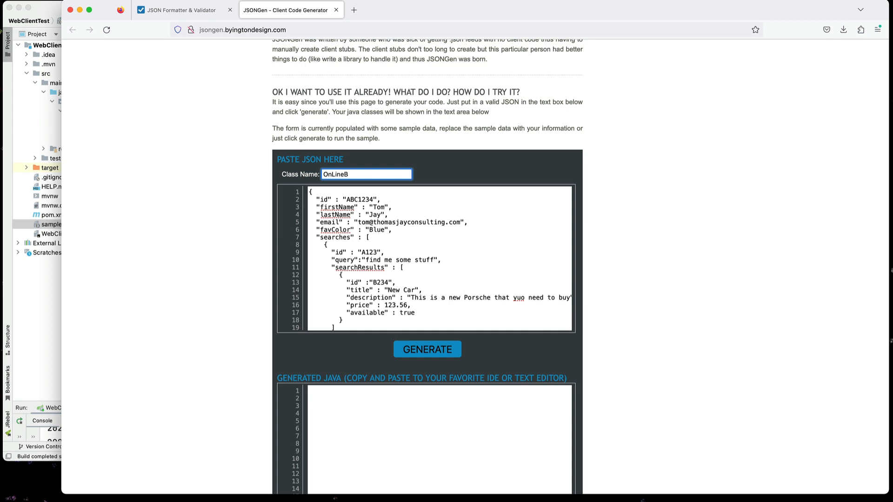
text(uying)
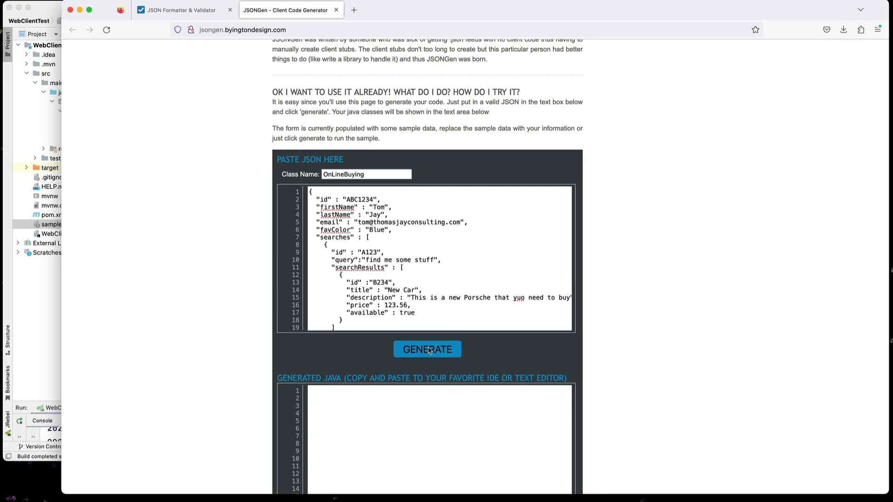
- Generate the SearchResults, Searches and OnLineBuying Java classes and scroll through the output
click(426, 348)
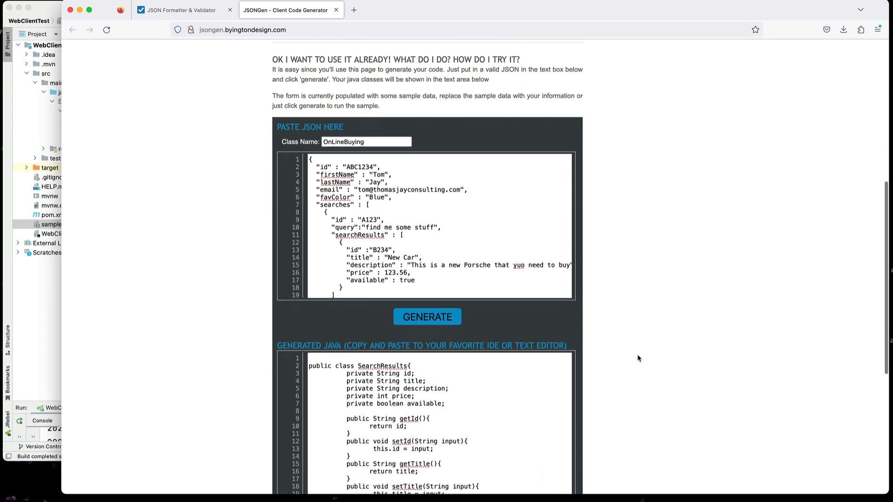
scroll(down, 3)
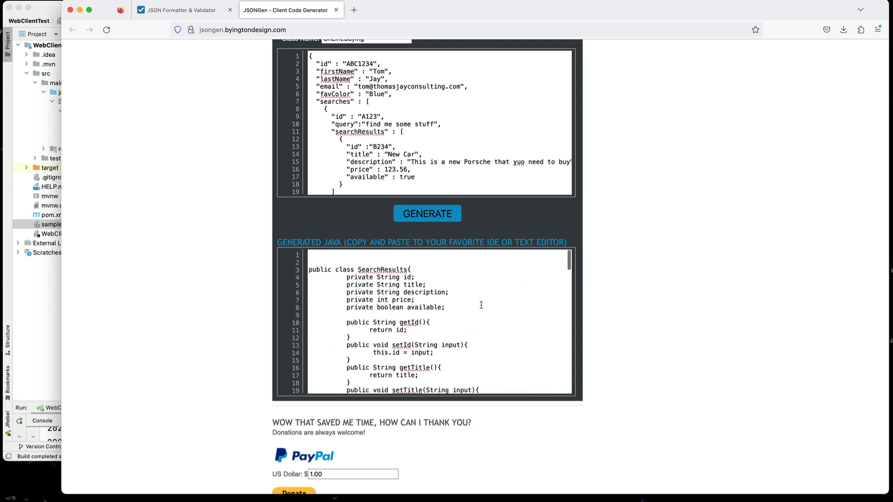
scroll(down, 3)
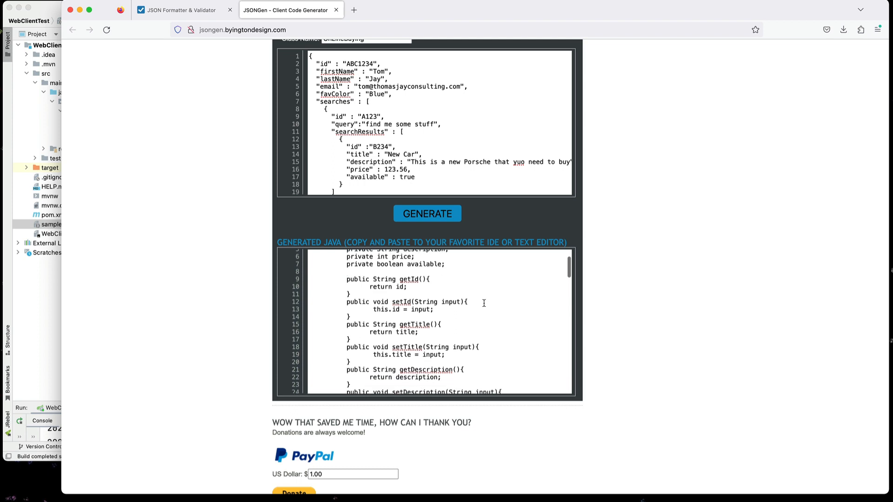
mouse_move(342, 285)
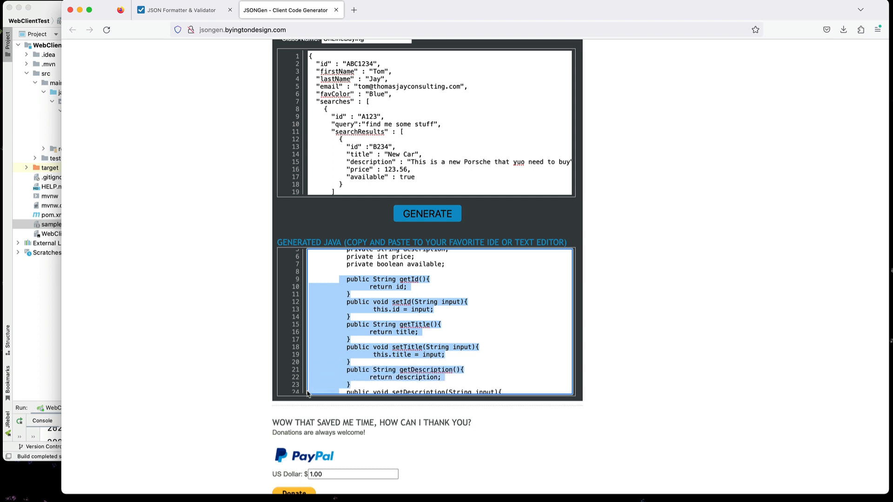
- Scroll through the generated SearchResults, Searches and OnLineBuying code in JSONGen
scroll(down, 3)
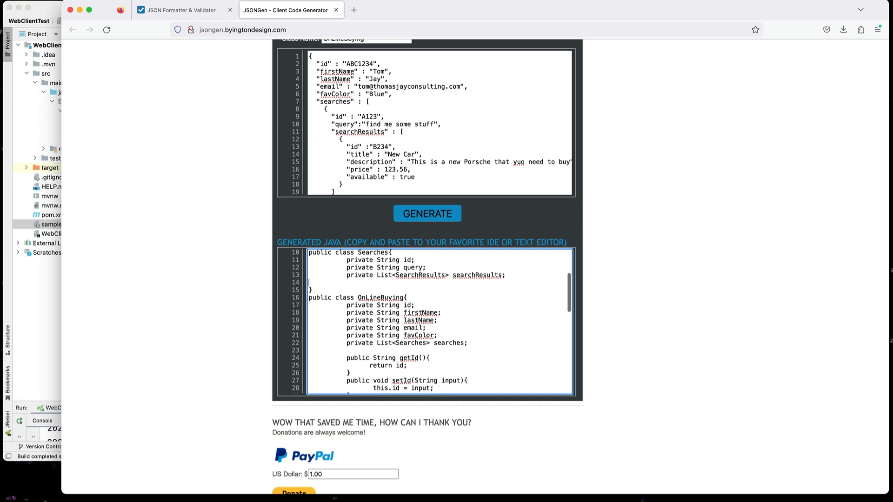
scroll(down, 3)
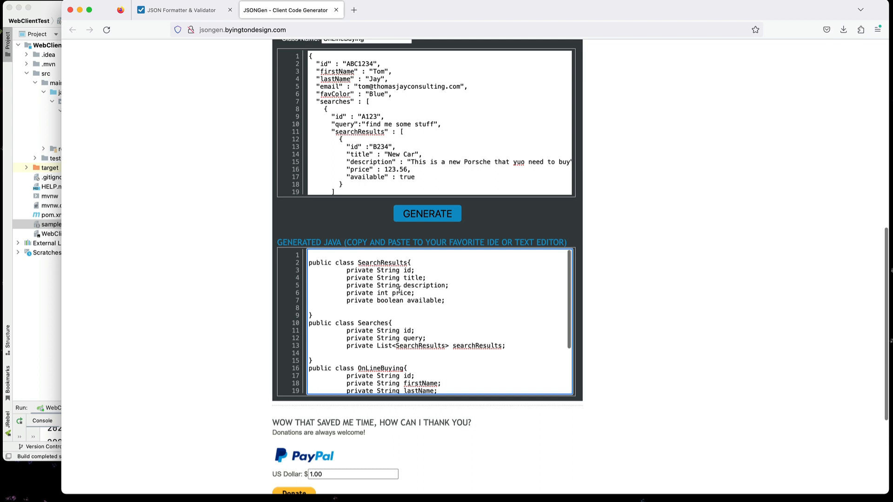
scroll(down, 3)
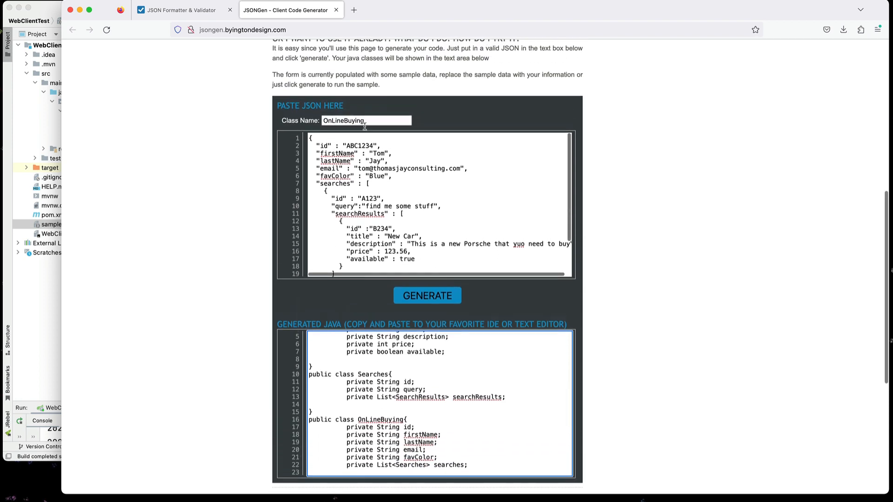
scroll(down, 3)
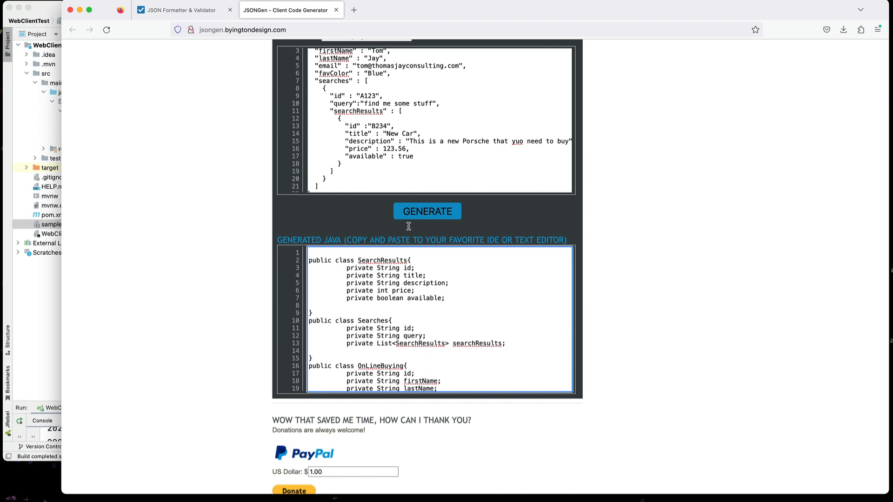
- Select the searchResults key and the OnLineBuying class name in the generated output
double_click(359, 111)
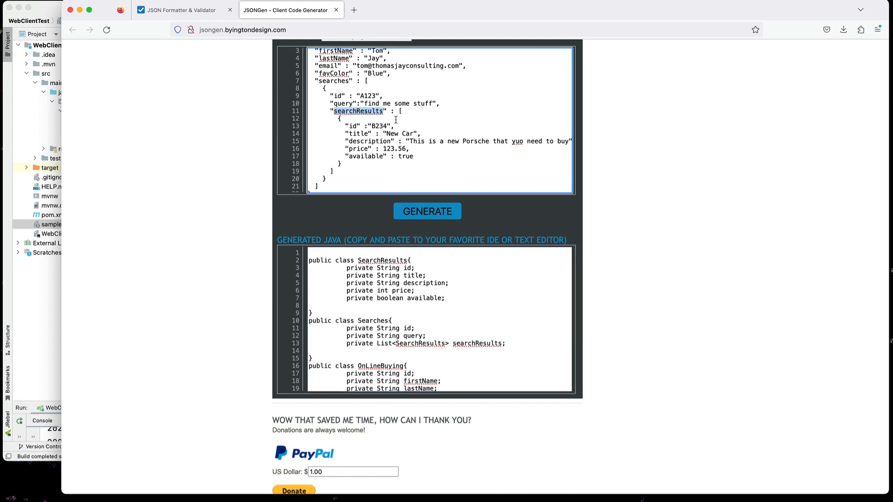
mouse_move(429, 133)
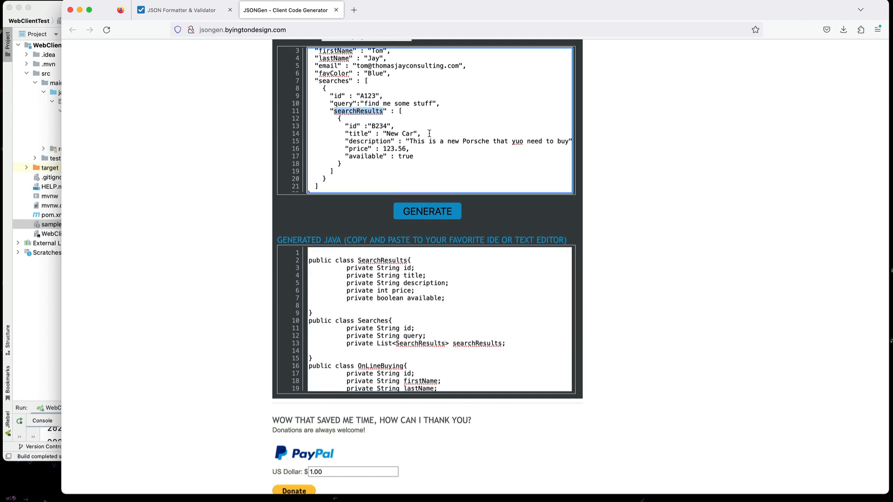
click(450, 298)
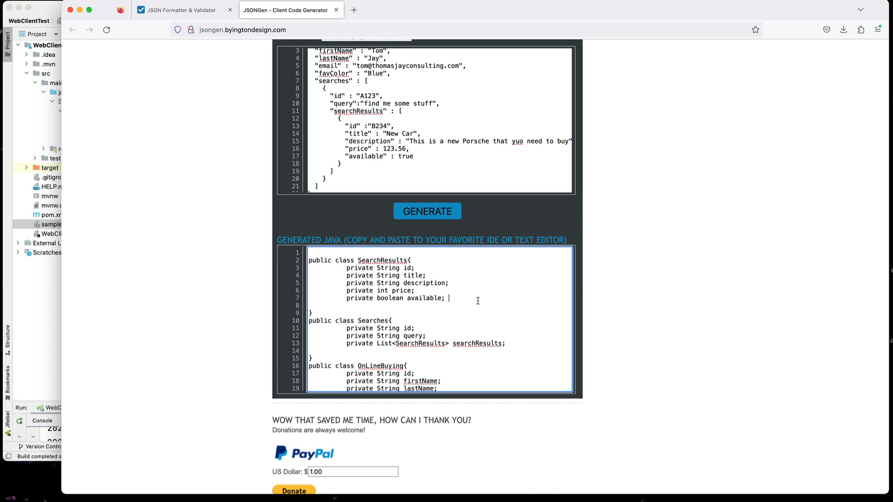
scroll(down, 3)
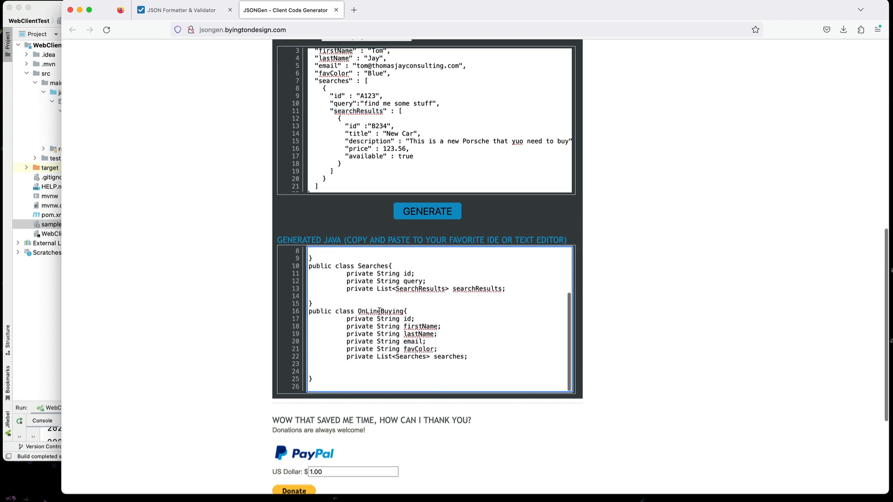
double_click(379, 311)
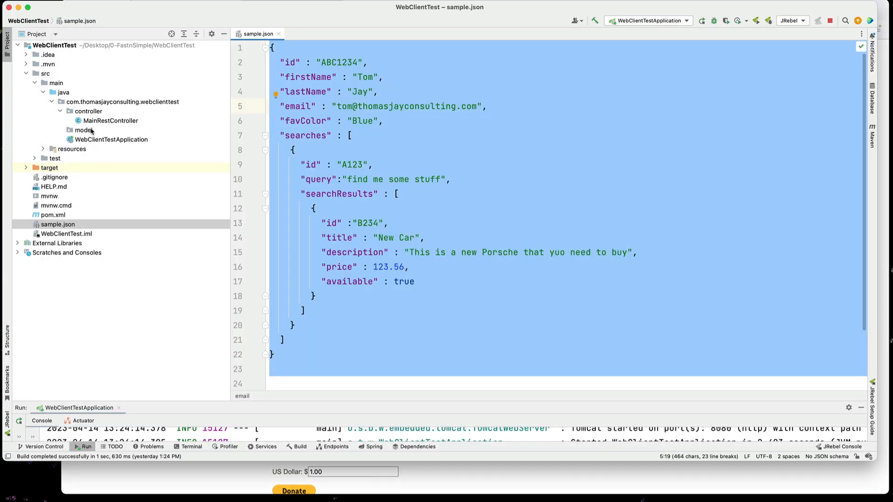
right_click(83, 130)
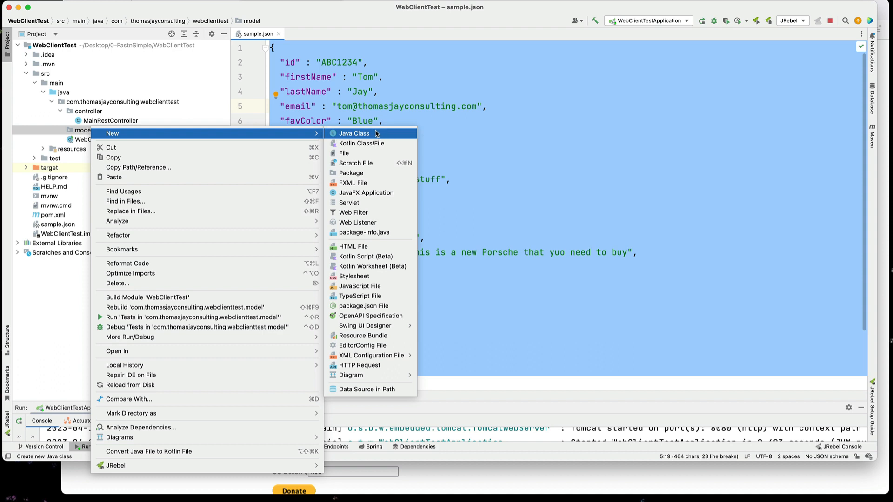
click(354, 133)
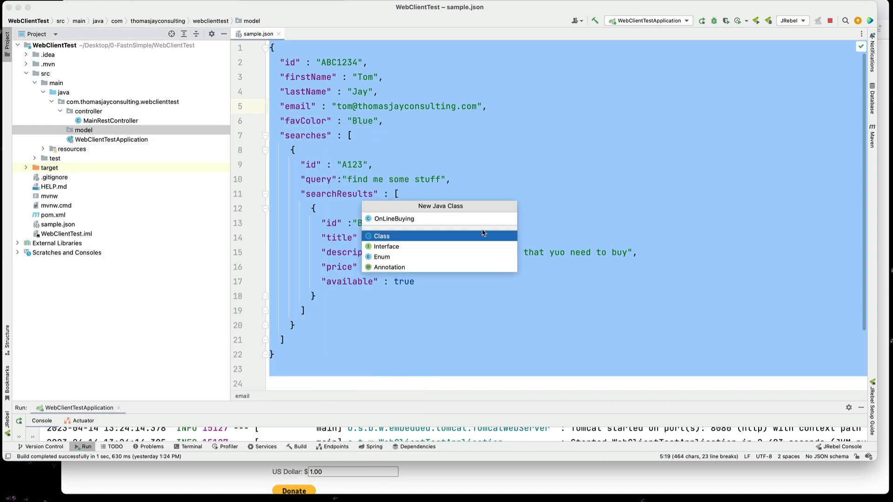
click(381, 235)
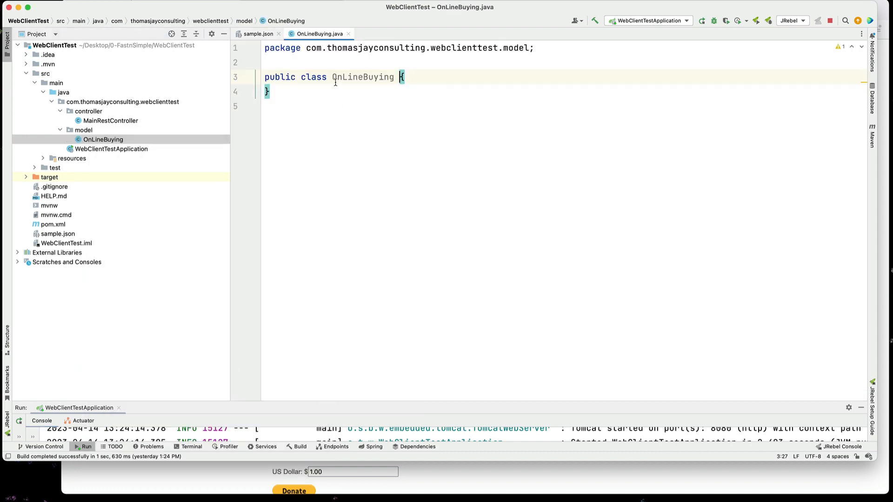
key(Enter)
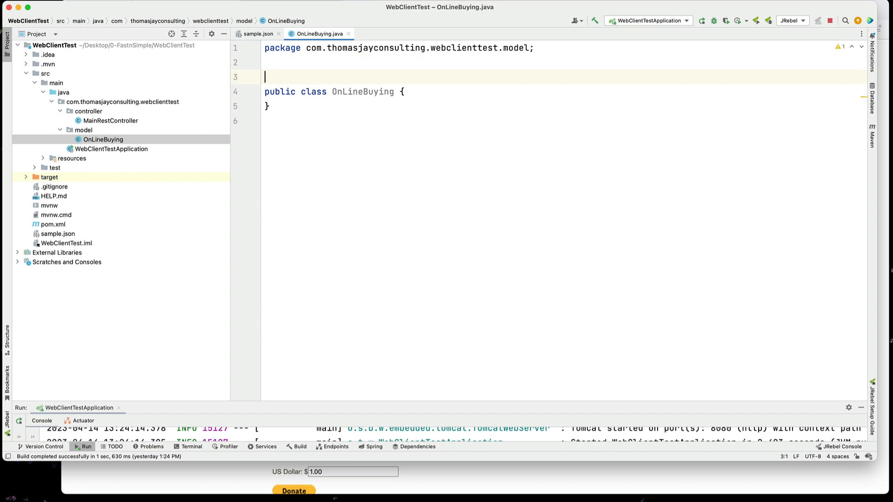
text(@thomasjayconsulting.com",)
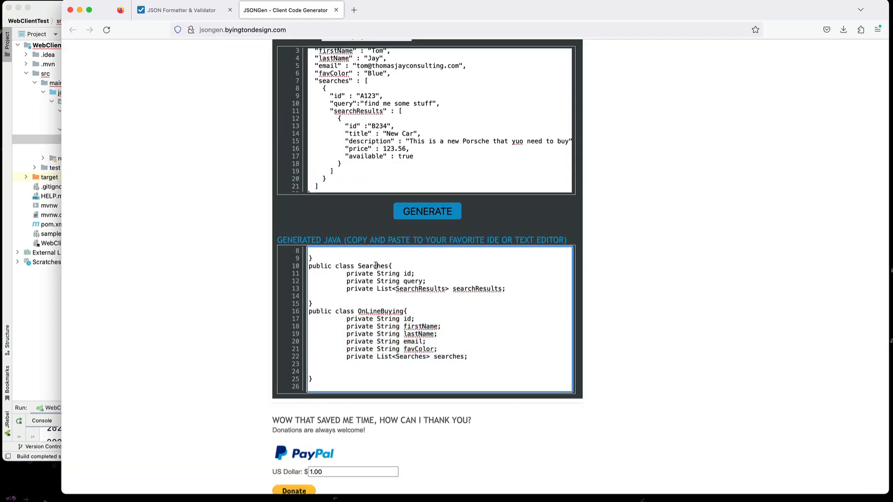
double_click(373, 266)
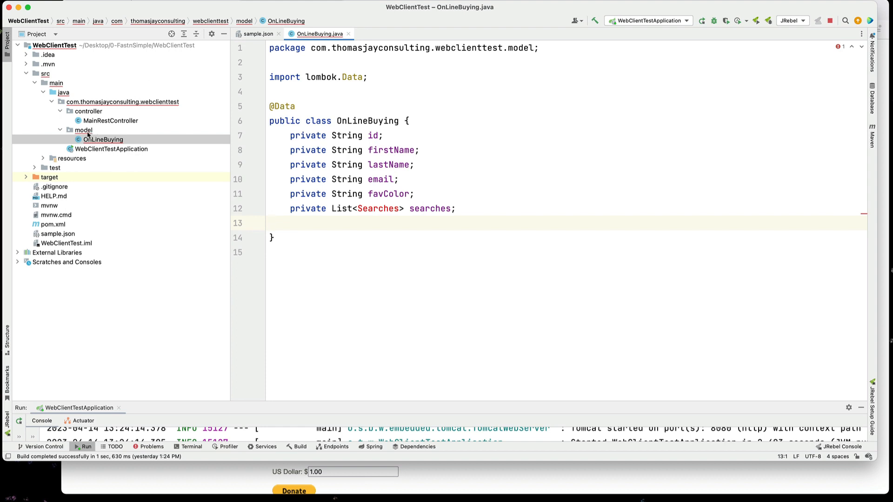
right_click(103, 140)
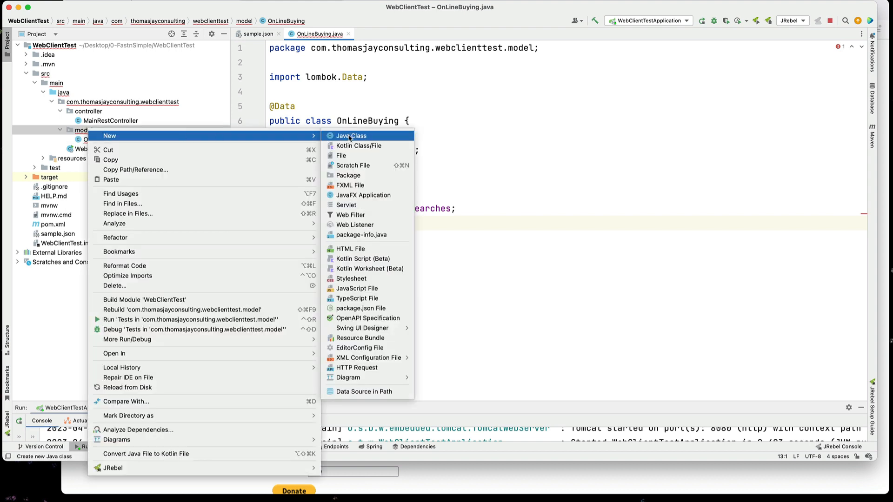
click(351, 136)
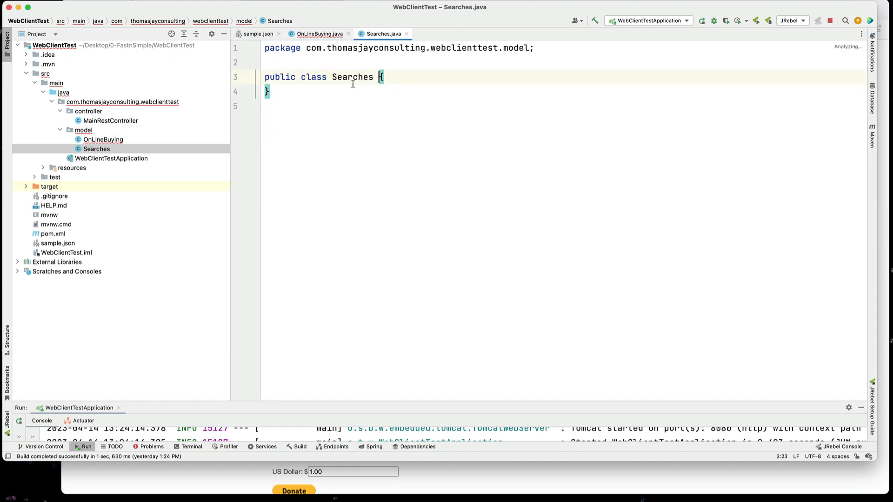
key(enter)
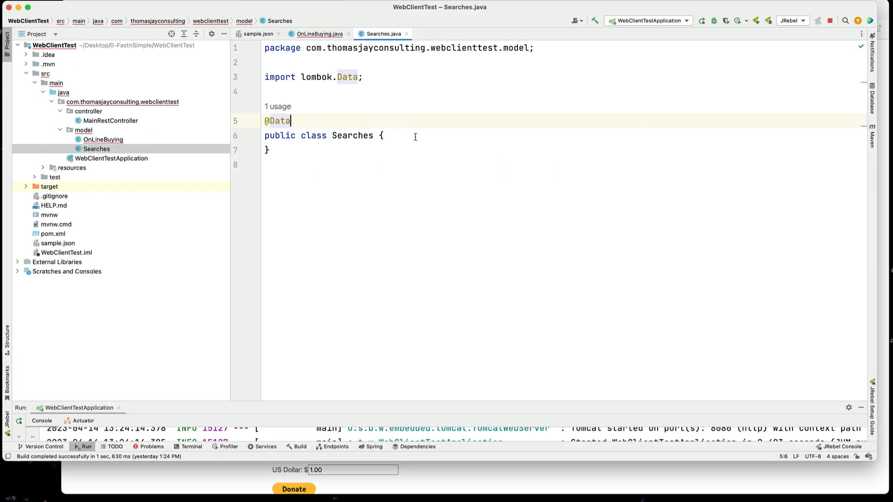
text(private String query;)
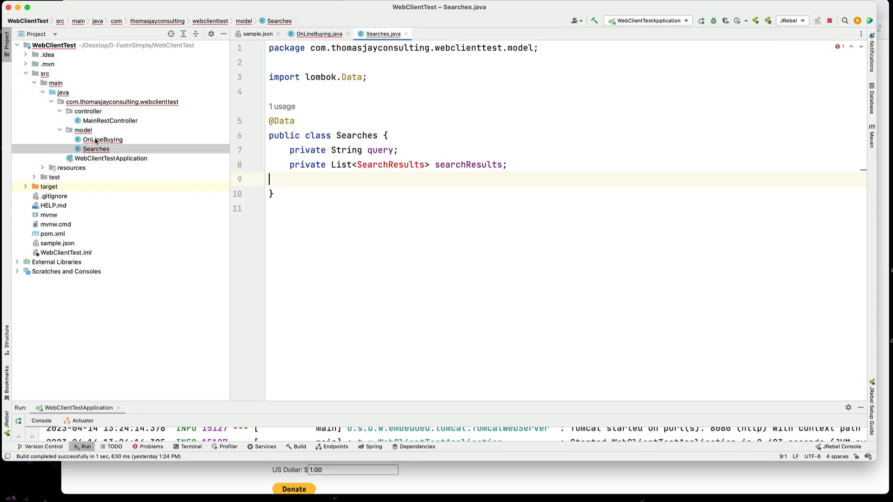
right_click(83, 130)
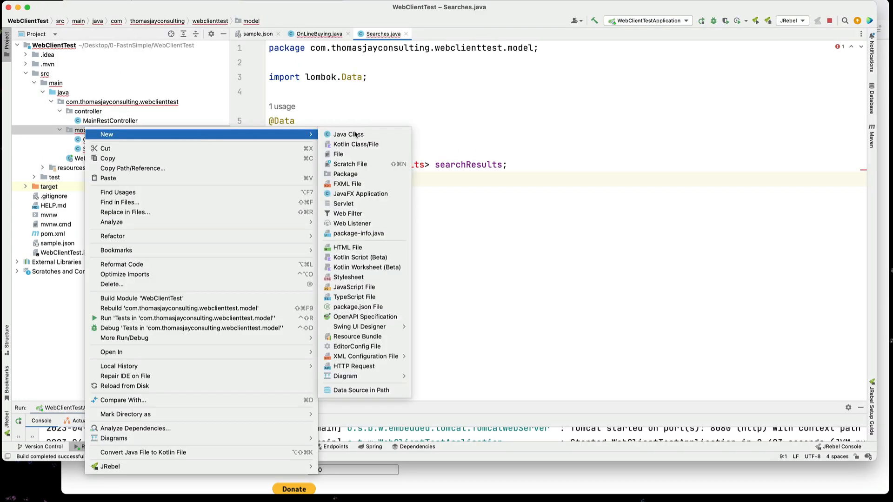
click(348, 134)
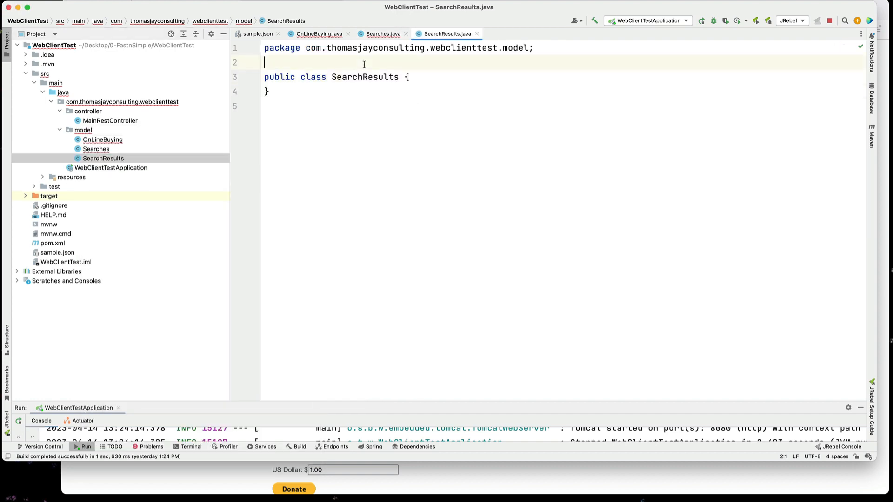
text(@Data)
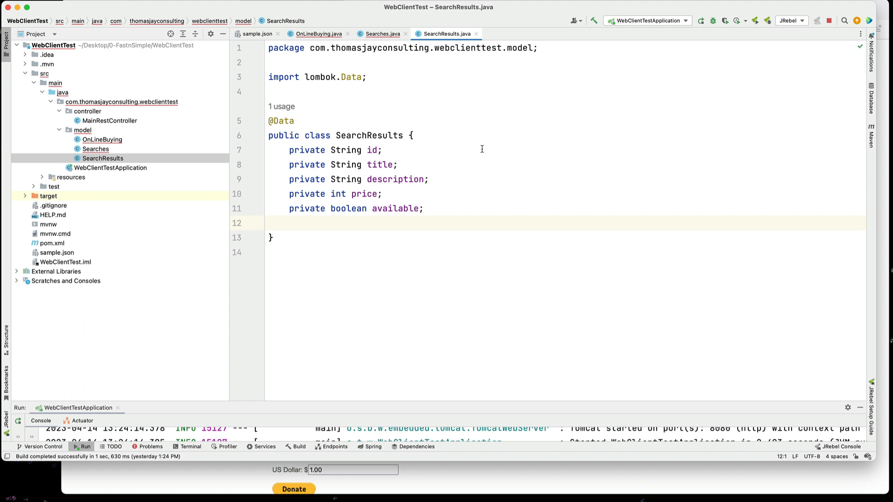
mouse_move(386, 195)
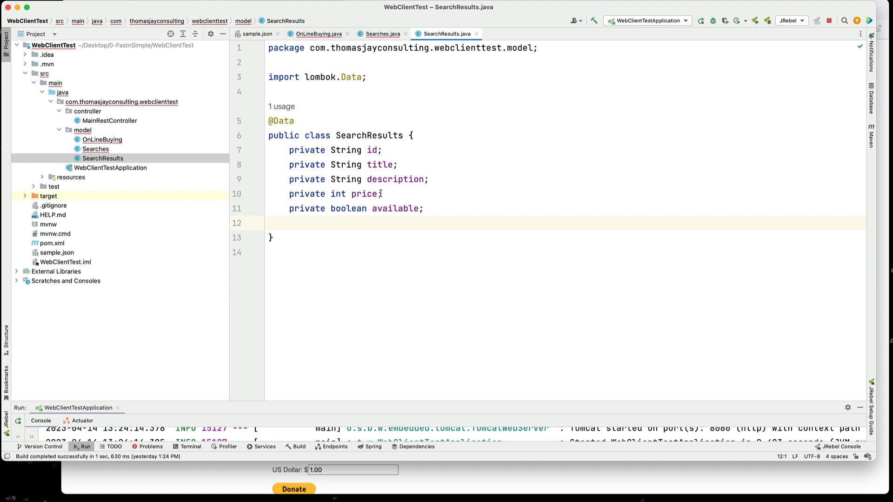
- Change the price field type from int to Double, then return to Searches
double_click(337, 193)
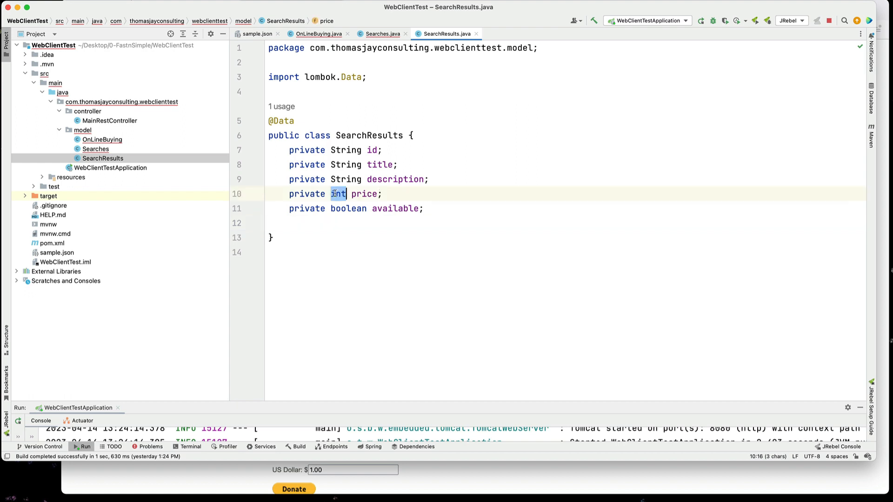
text(Double)
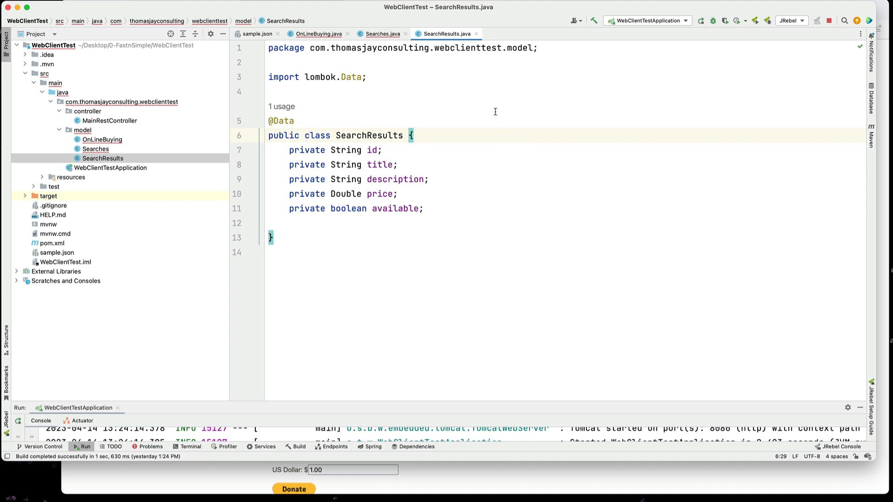
click(382, 33)
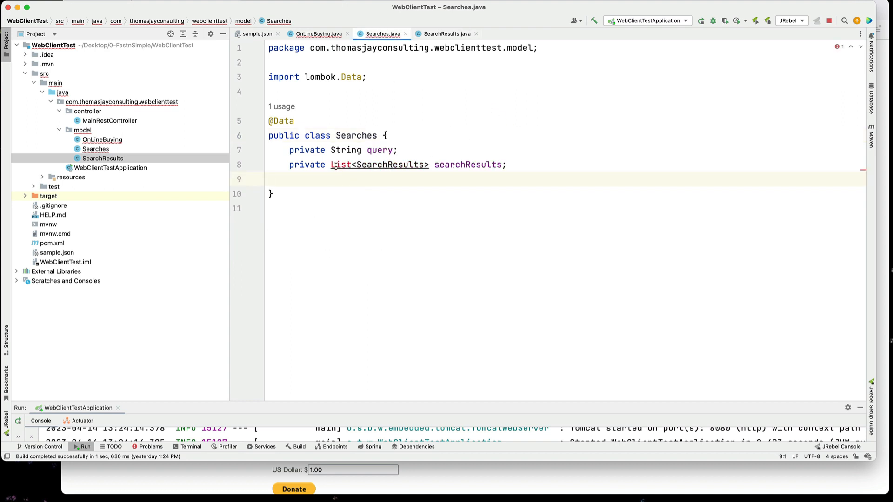
mouse_move(344, 196)
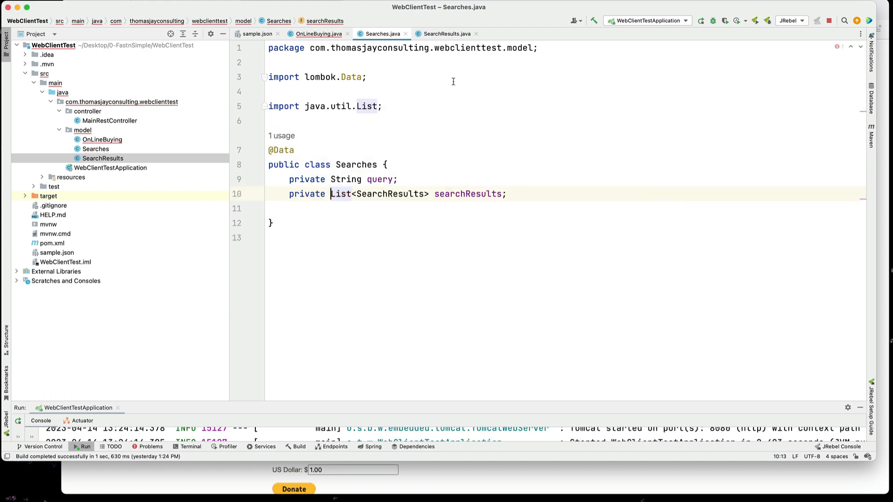
- Import java.util.List into OnLineBuying so its list field resolves
click(318, 33)
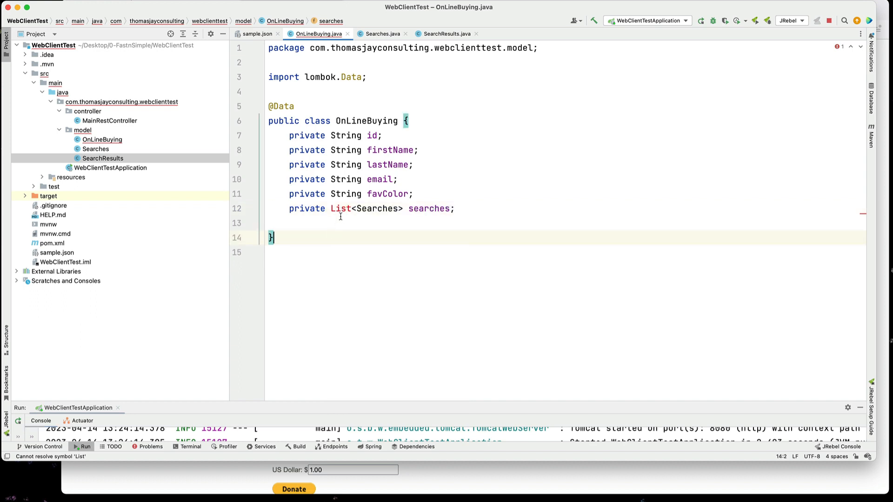
click(340, 209)
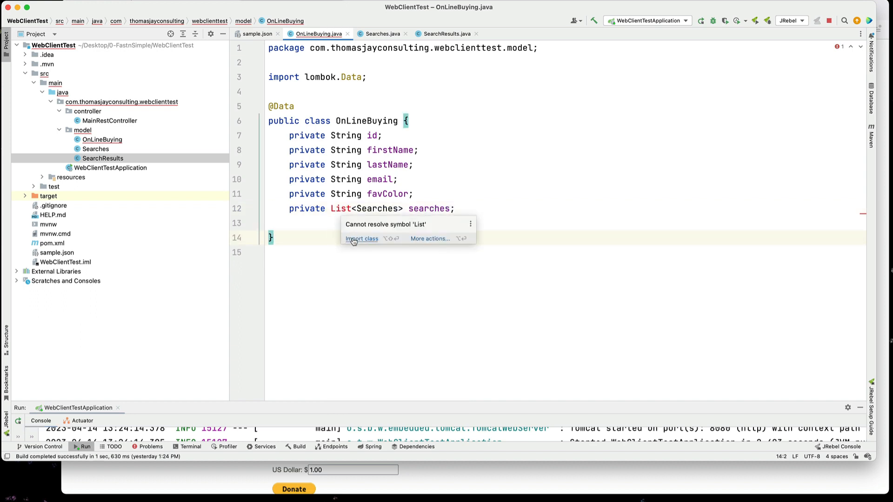
click(362, 239)
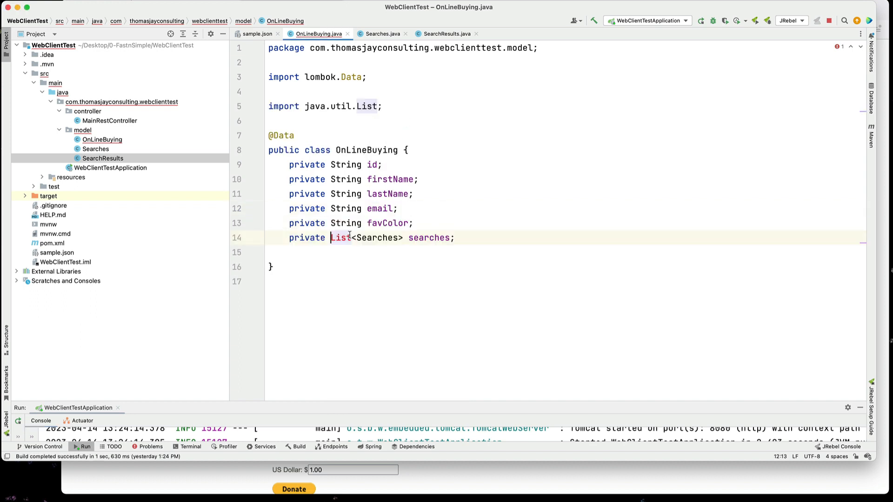